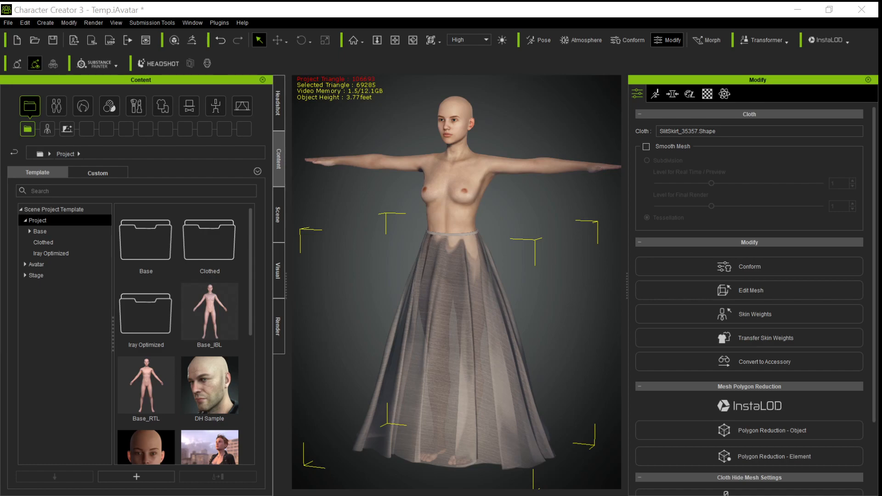
mouse_move(373, 345)
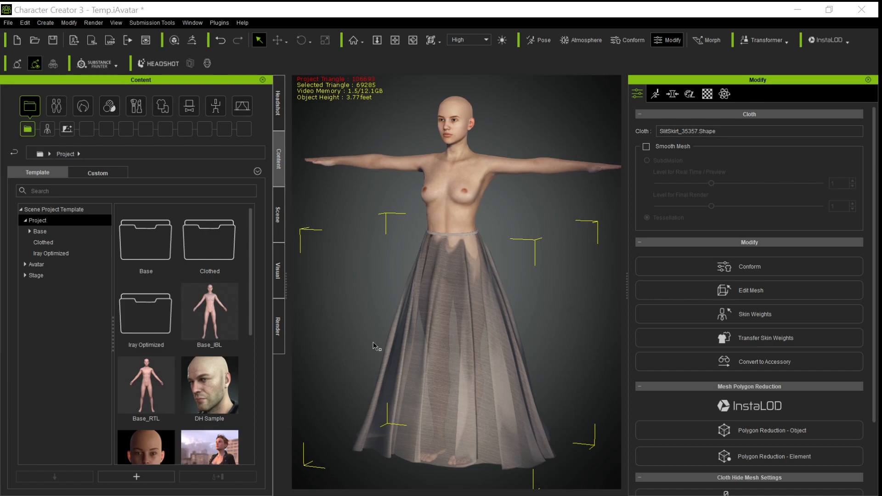
mouse_move(388, 329)
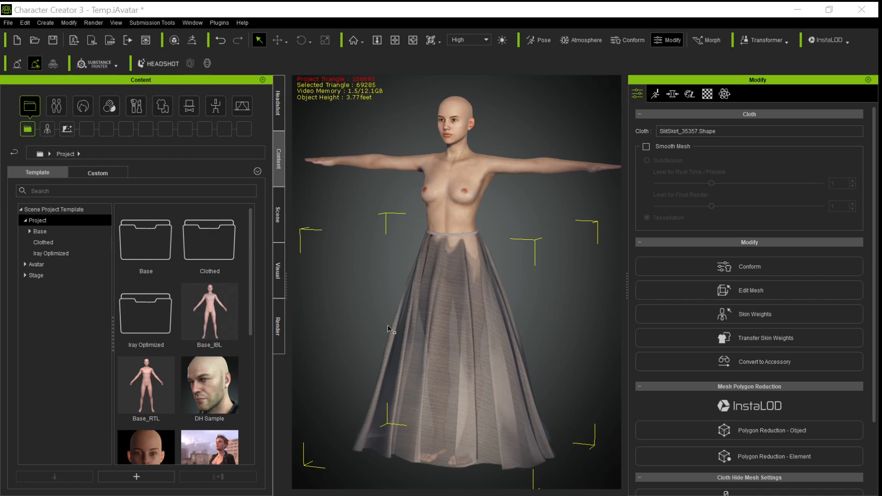
mouse_move(562, 411)
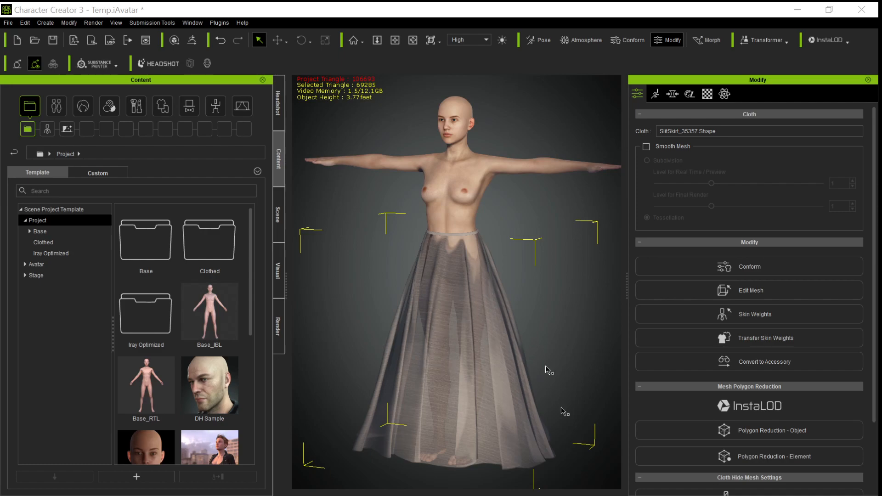
mouse_move(549, 291)
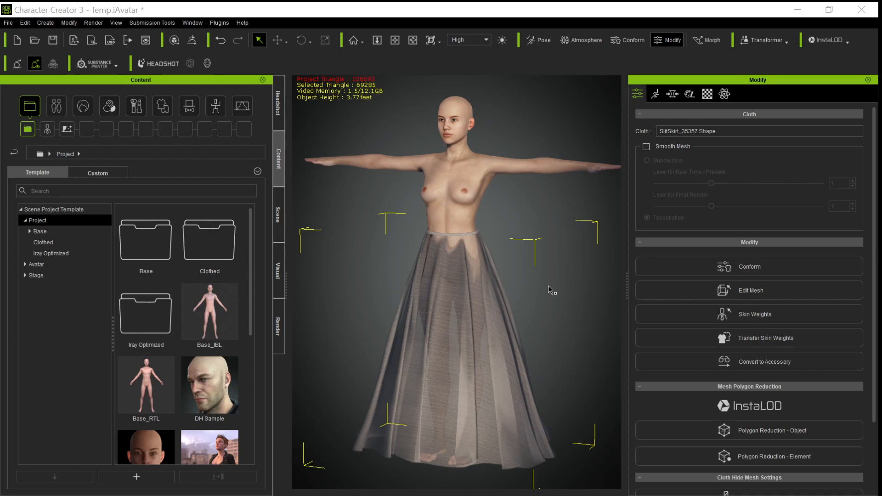
mouse_move(589, 224)
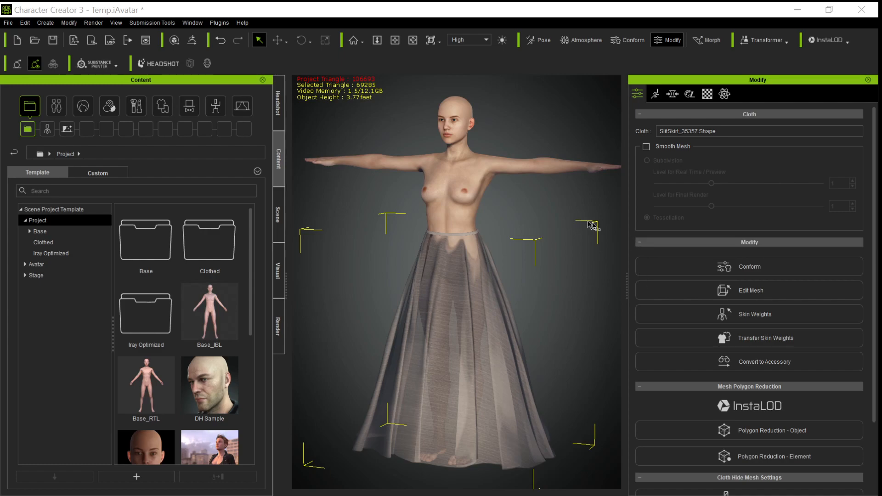
mouse_move(470, 270)
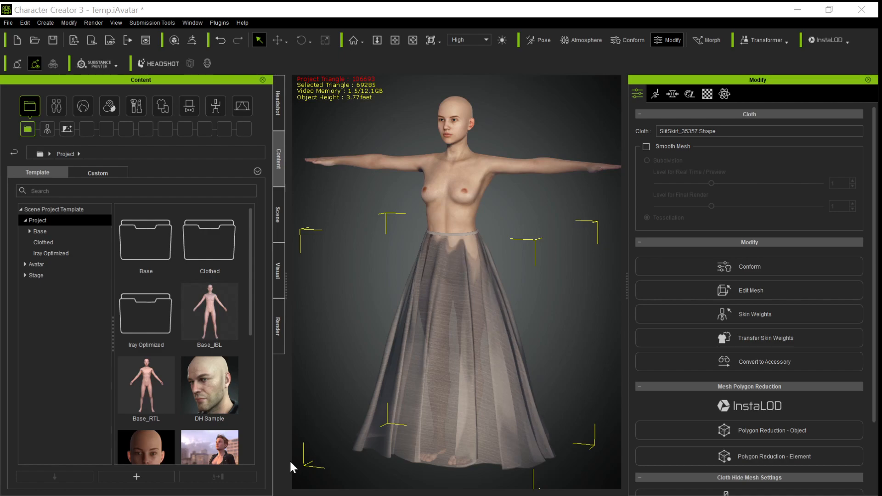
mouse_move(502, 283)
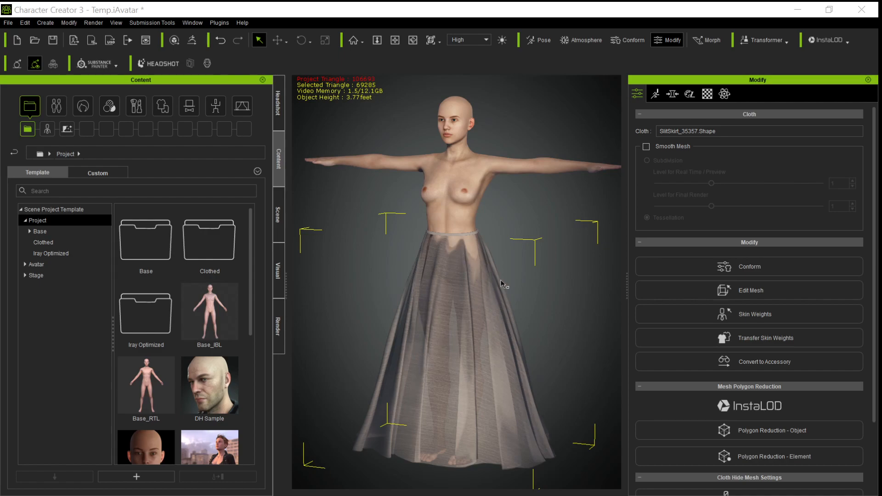
mouse_move(509, 290)
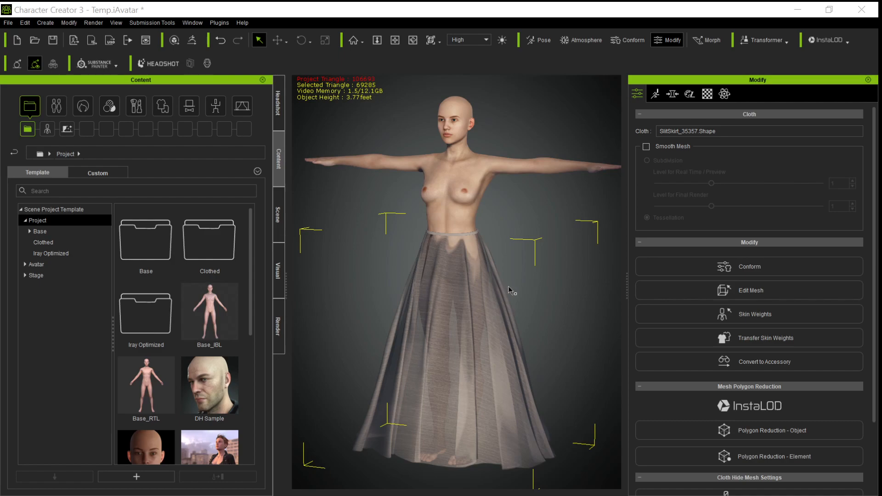
mouse_move(539, 340)
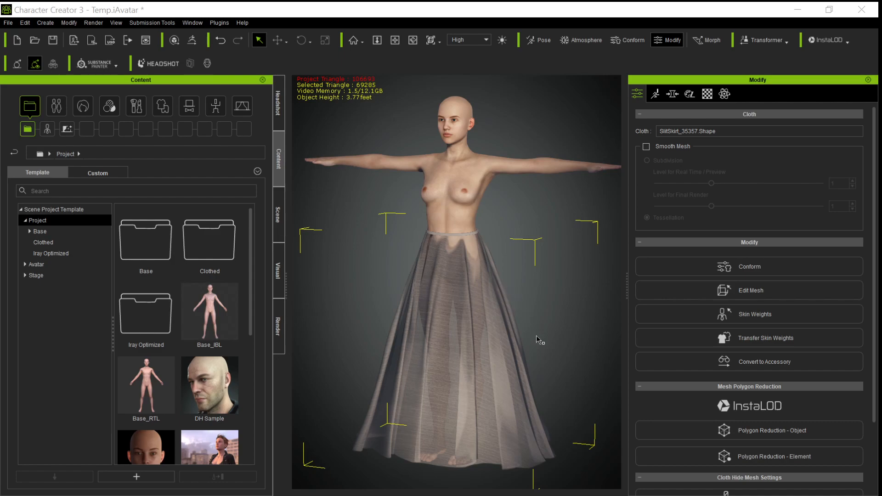
mouse_move(517, 367)
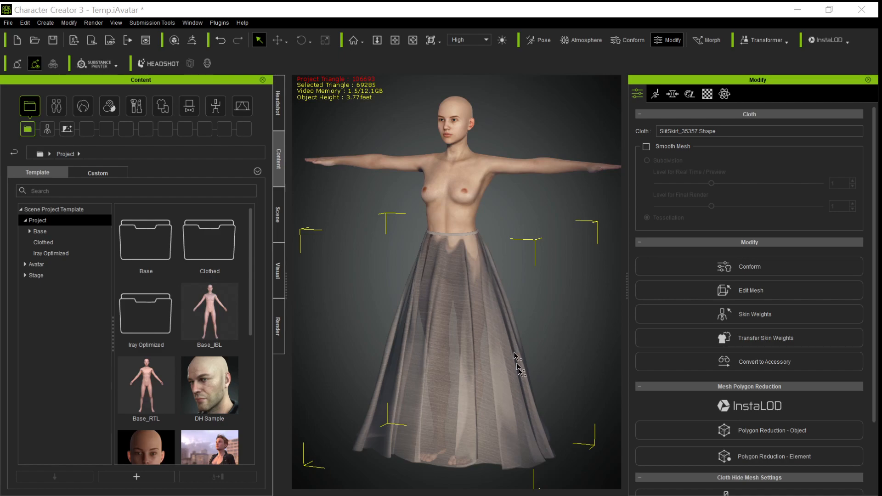
mouse_move(388, 364)
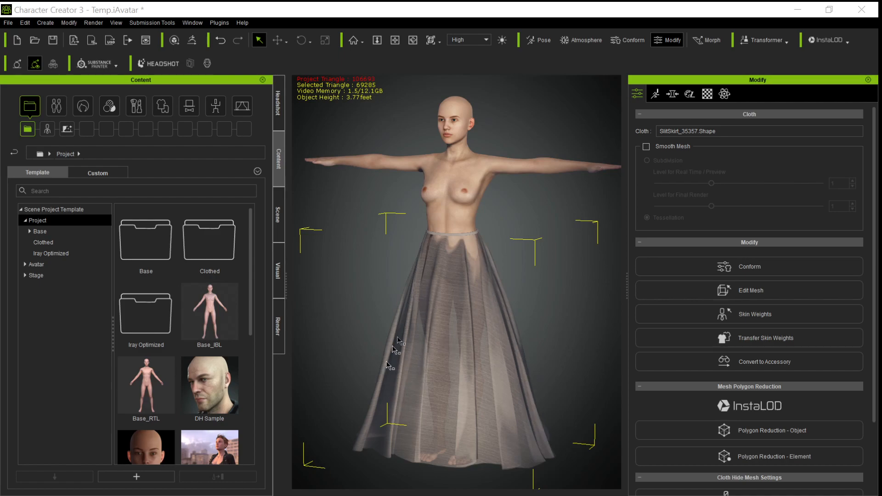
mouse_move(483, 352)
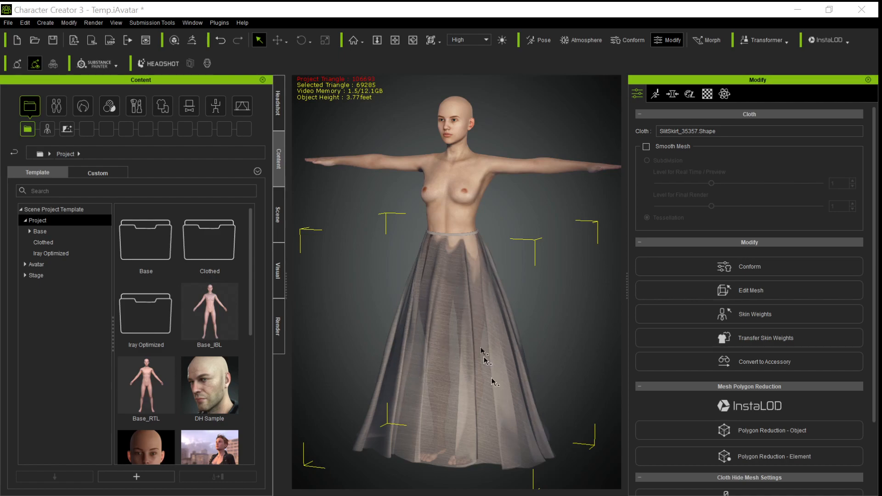
mouse_move(501, 363)
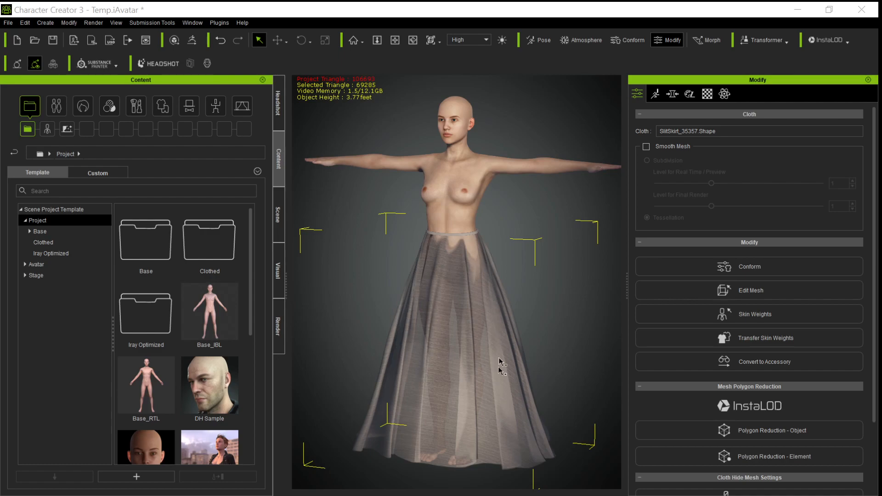
mouse_move(429, 362)
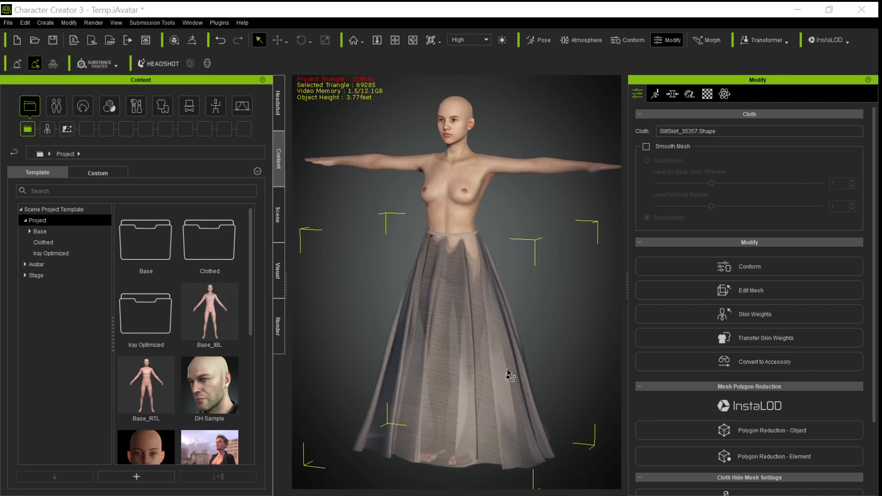
mouse_move(545, 312)
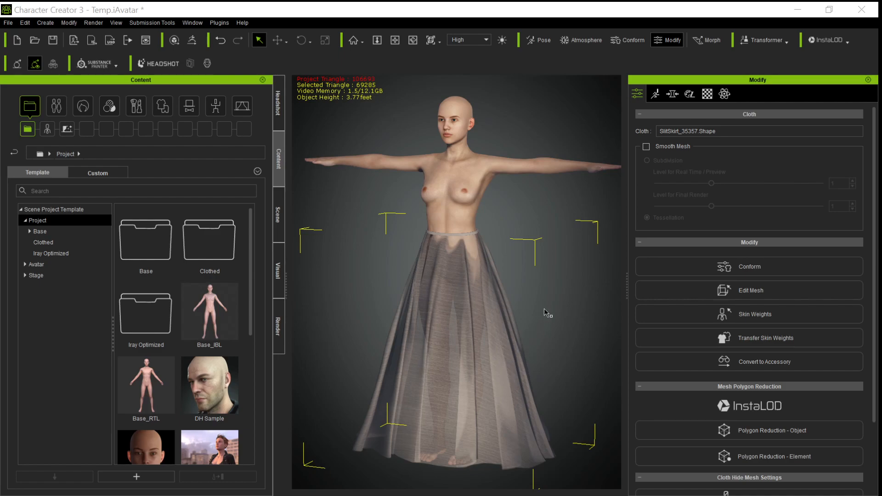
mouse_move(432, 323)
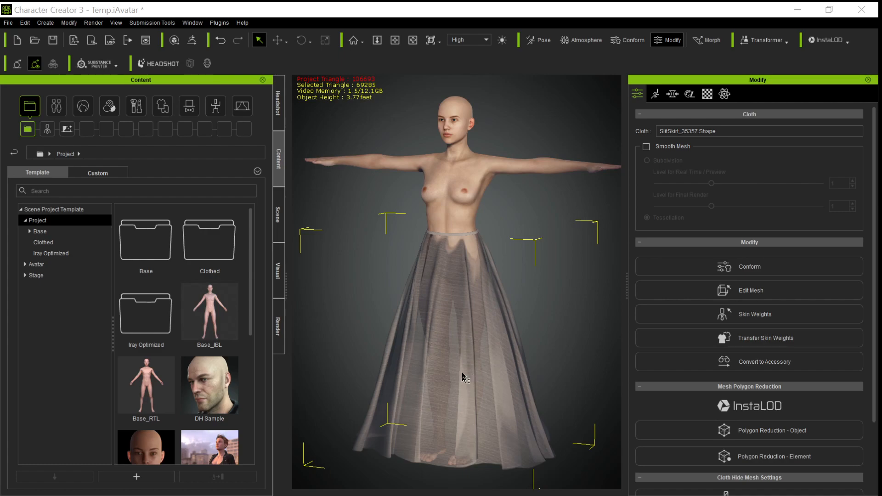
mouse_move(542, 425)
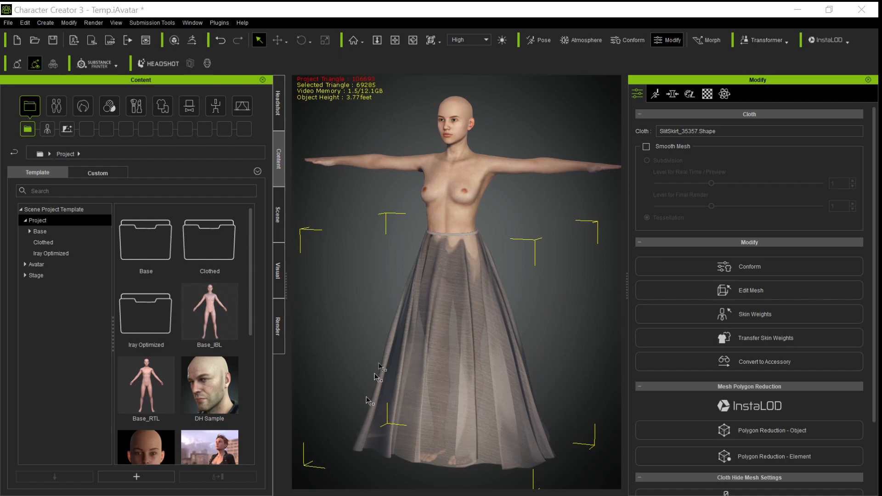
mouse_move(522, 327)
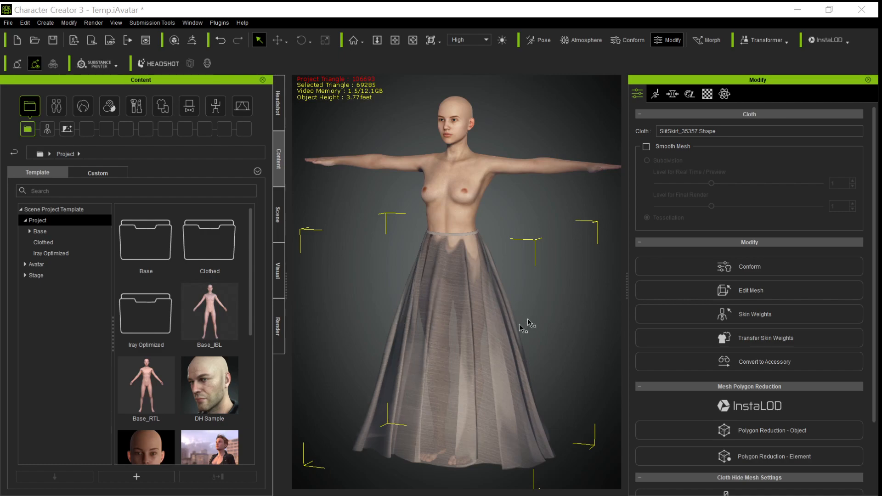
mouse_move(504, 346)
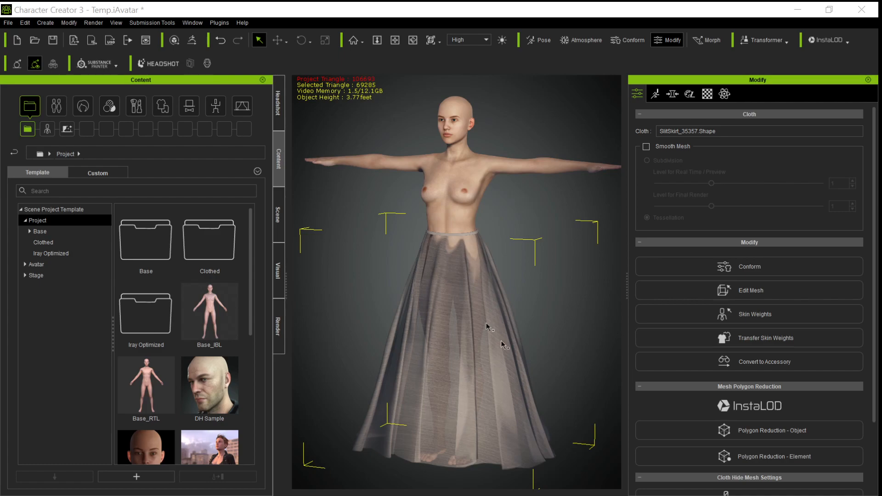
mouse_move(555, 406)
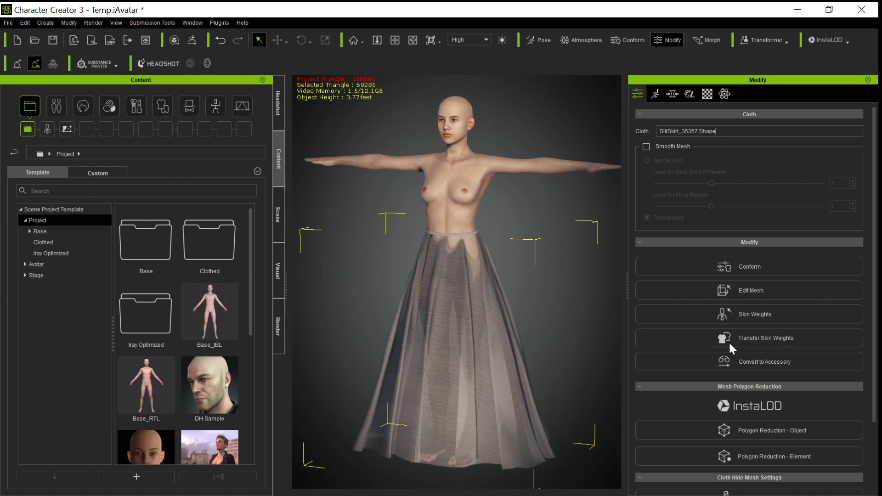
- Apply the Dress skin-weight template to the sheer skirt and select the skirt on the avatar
left_click(748, 338)
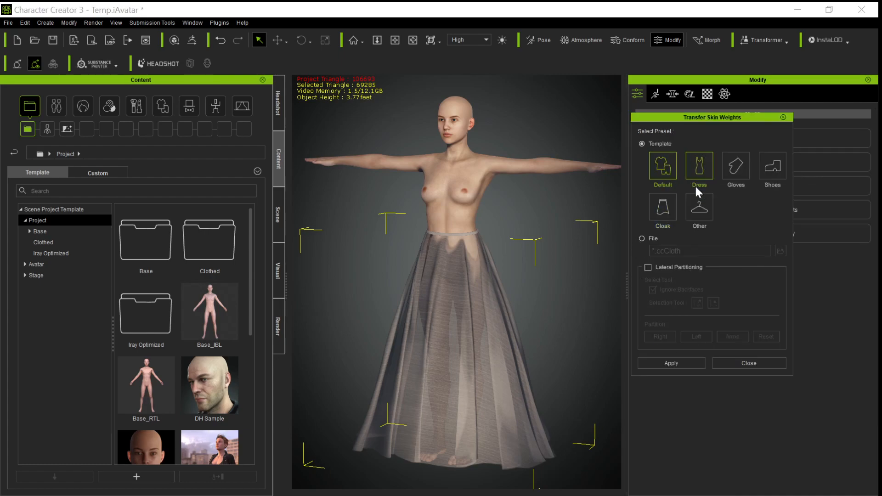
left_click(749, 363)
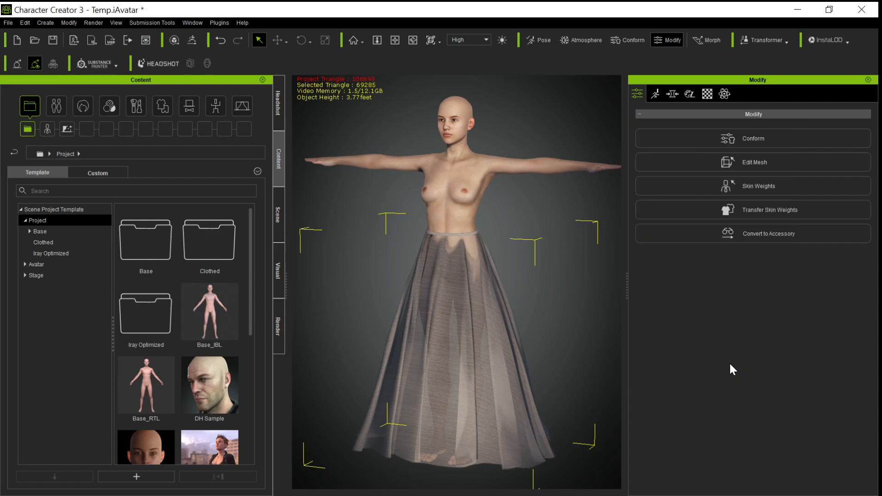
left_click(393, 415)
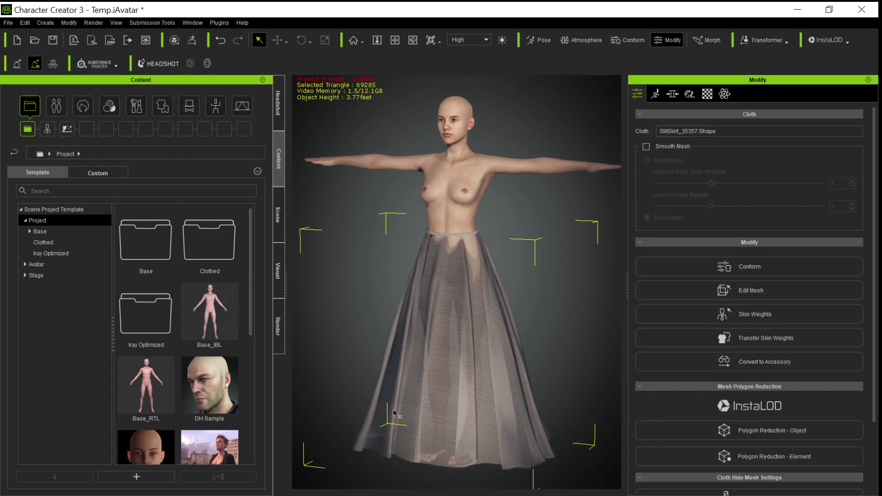
mouse_move(535, 423)
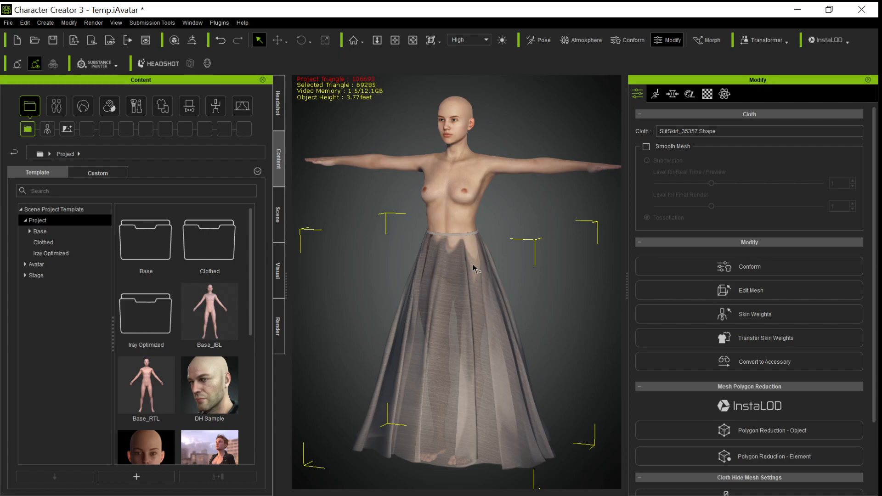
mouse_move(463, 417)
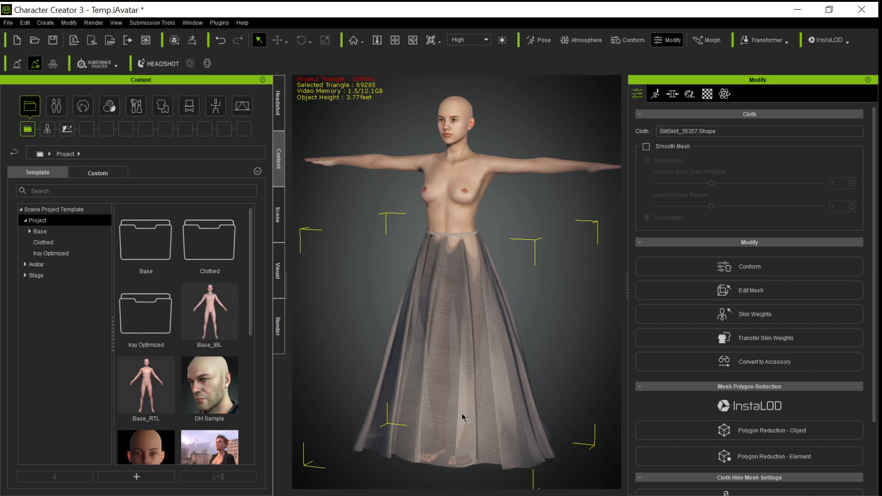
mouse_move(473, 405)
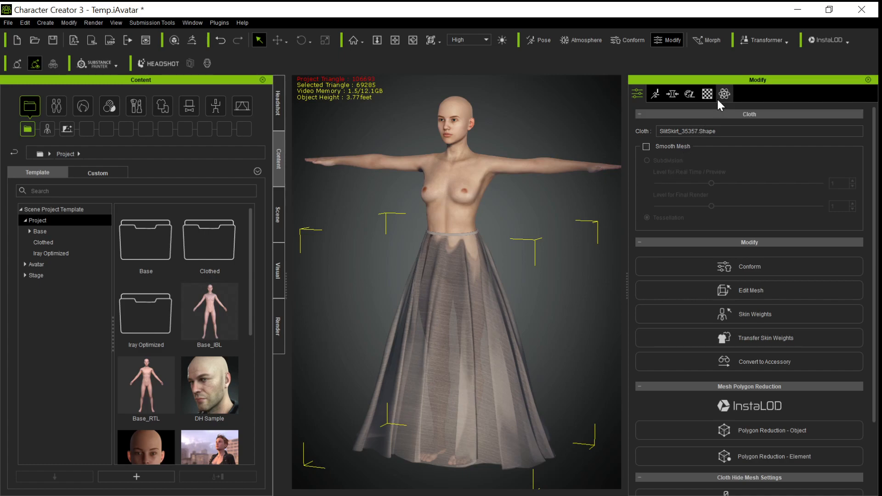
- Review the skirt's PhysX weight map (brightness -38) and close the Edit Weight Map window
left_click(724, 94)
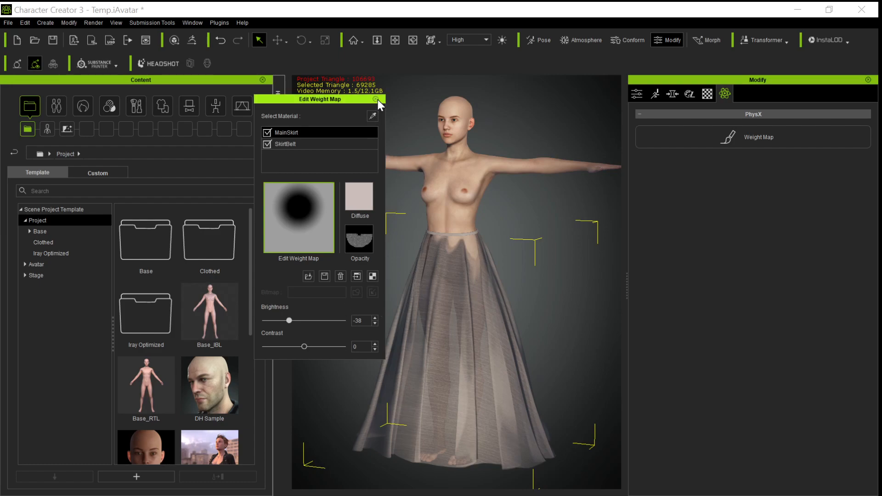
left_click(375, 99)
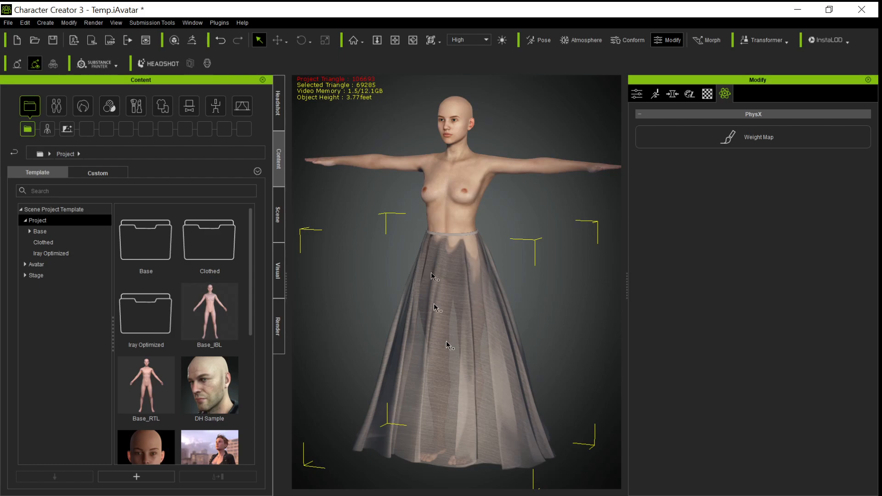
mouse_move(476, 90)
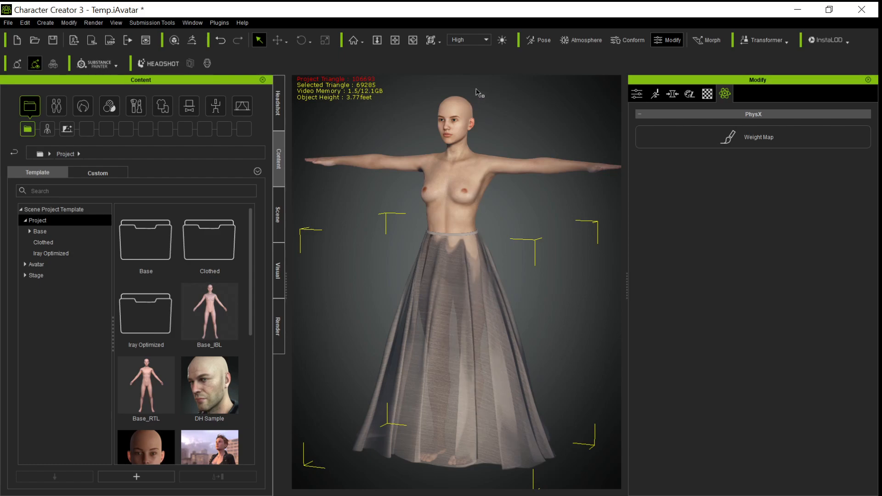
mouse_move(507, 427)
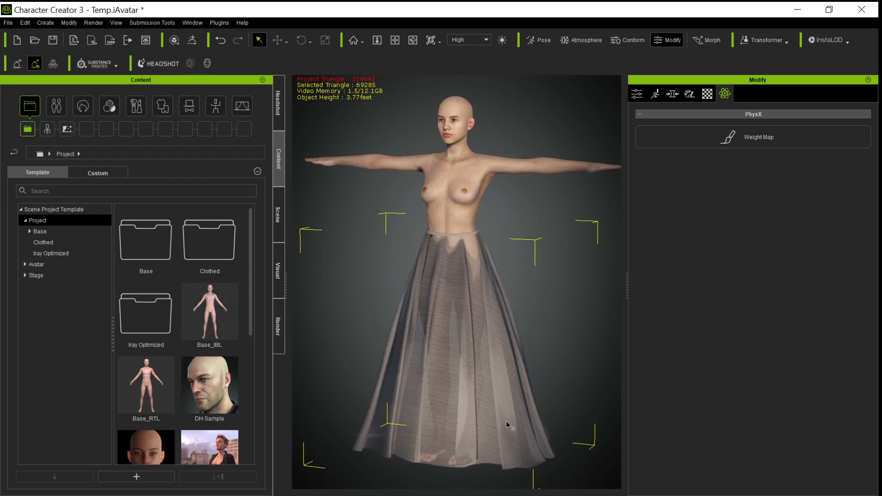
mouse_move(532, 318)
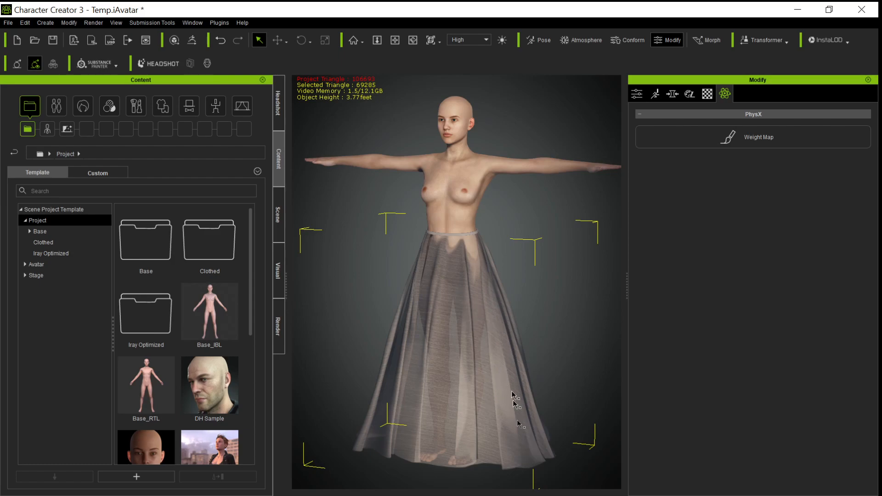
mouse_move(387, 330)
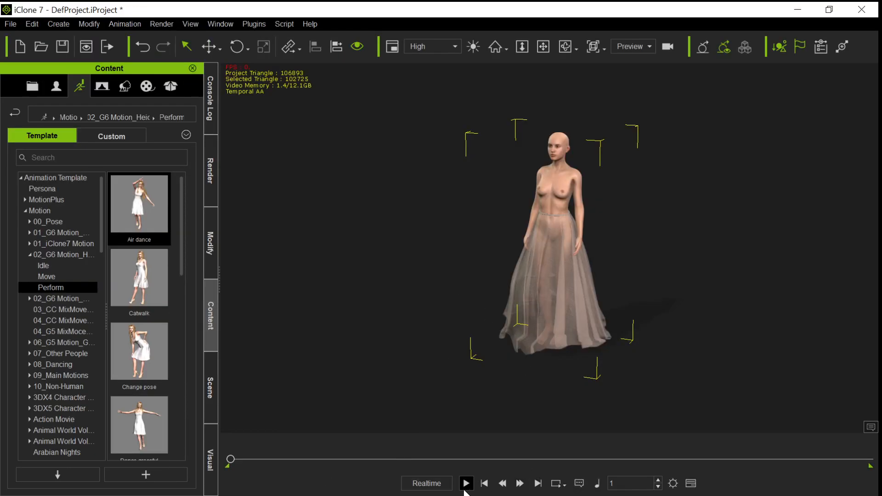
left_click(466, 483)
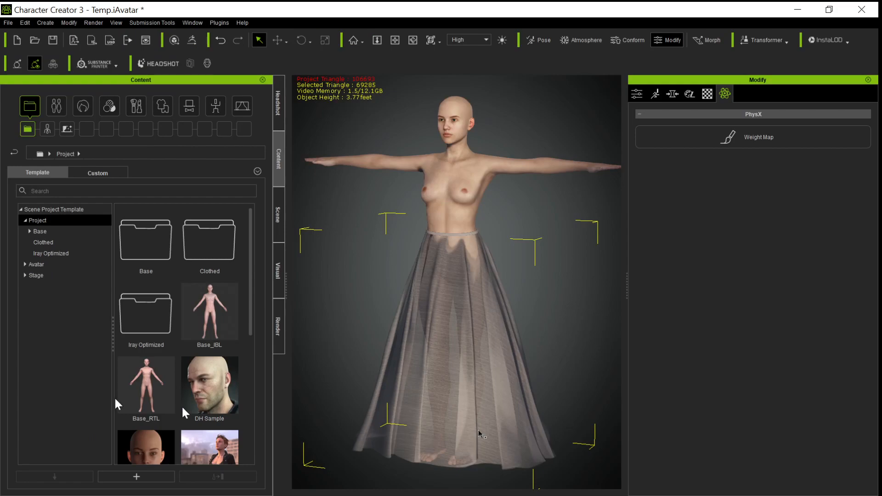
mouse_move(485, 337)
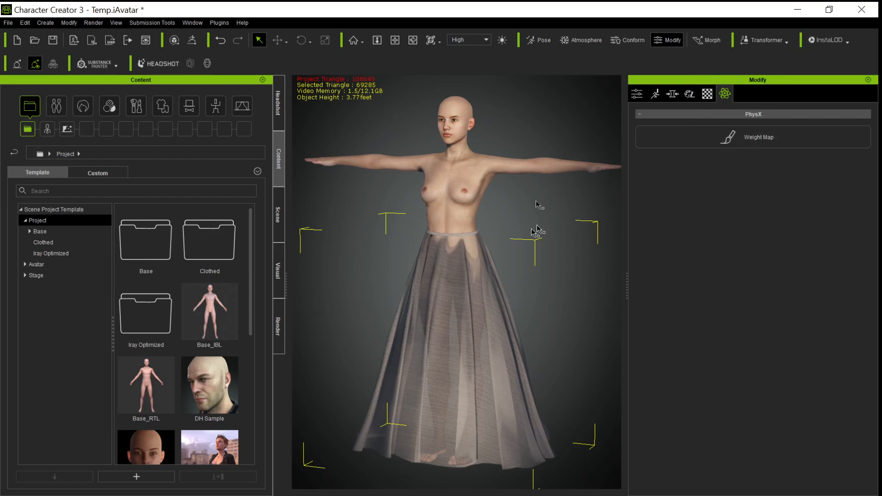
left_click(752, 137)
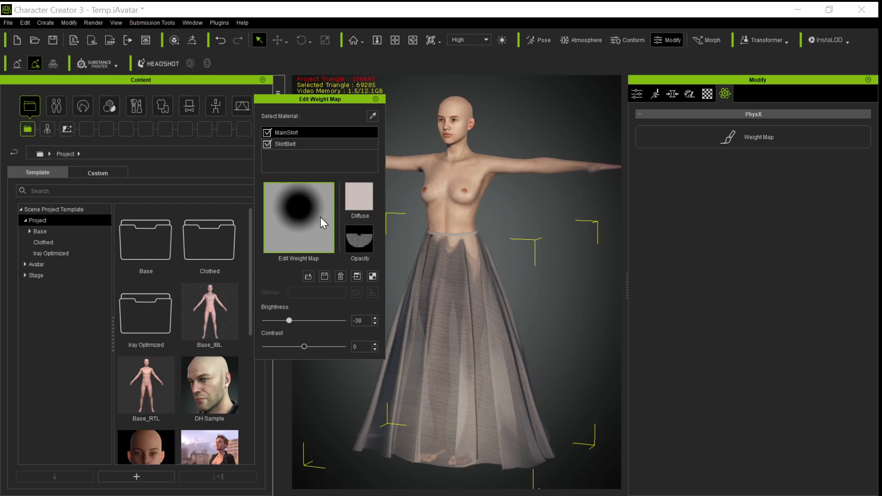
mouse_move(344, 330)
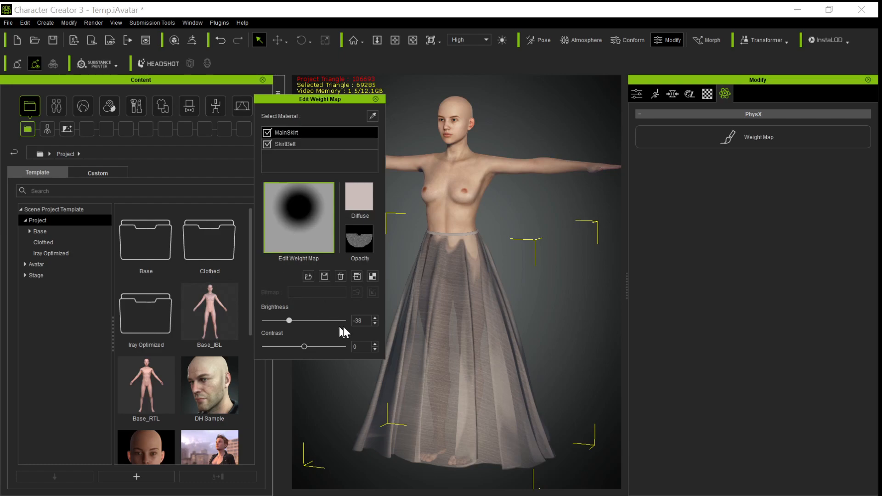
mouse_move(363, 279)
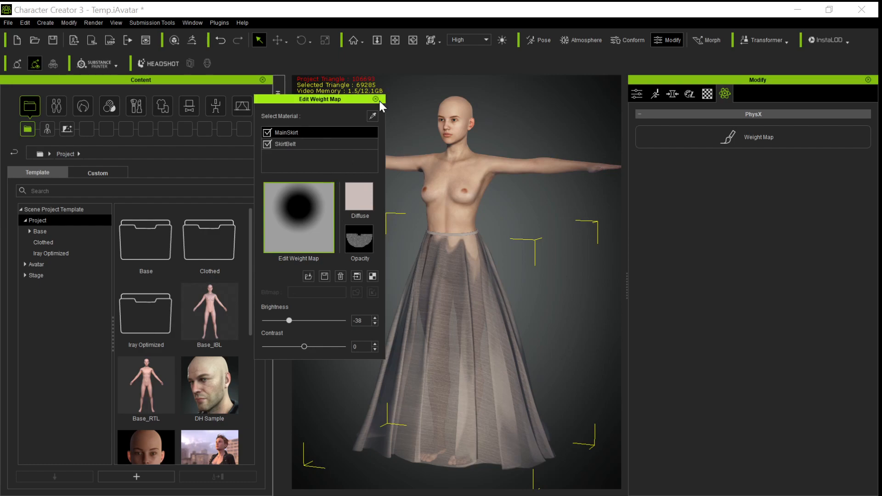
mouse_move(377, 106)
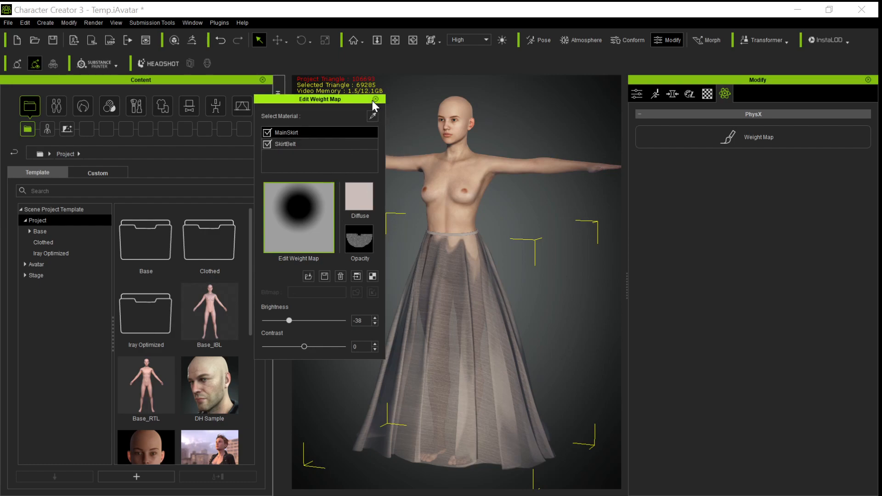
left_click(377, 99)
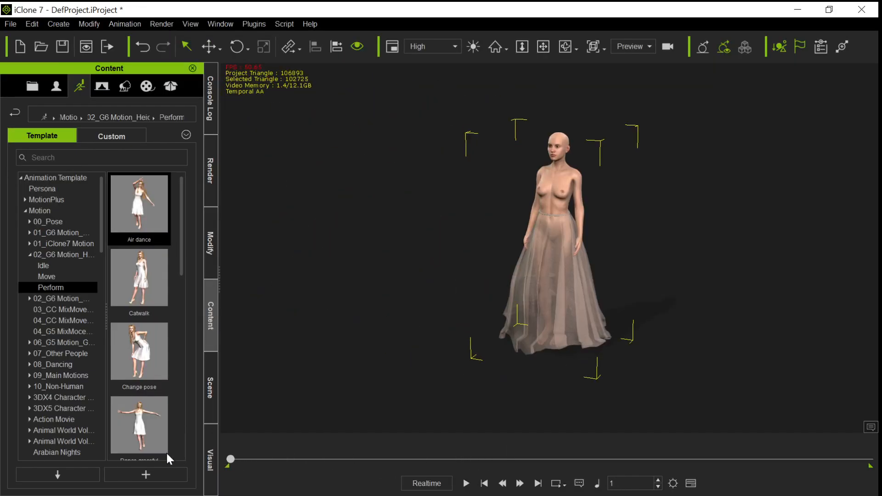
- Play the Air dance so the sheer dress sways, then pause the timeline
left_click(468, 483)
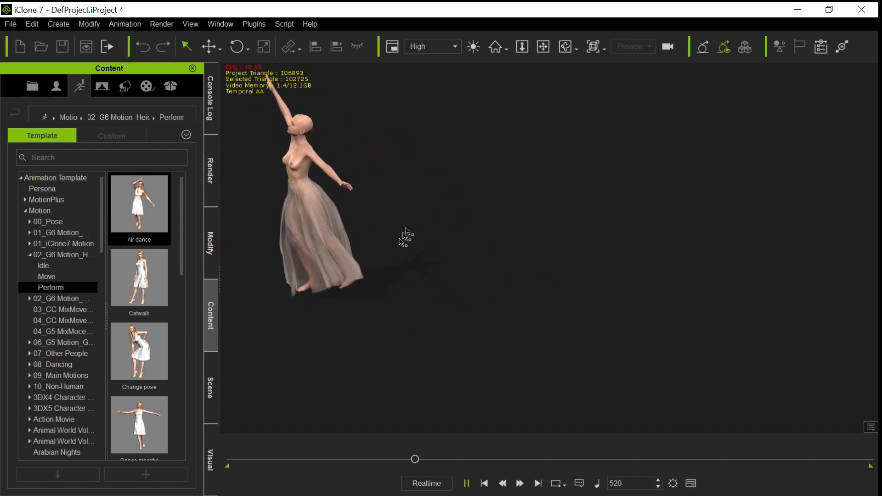
left_click(467, 483)
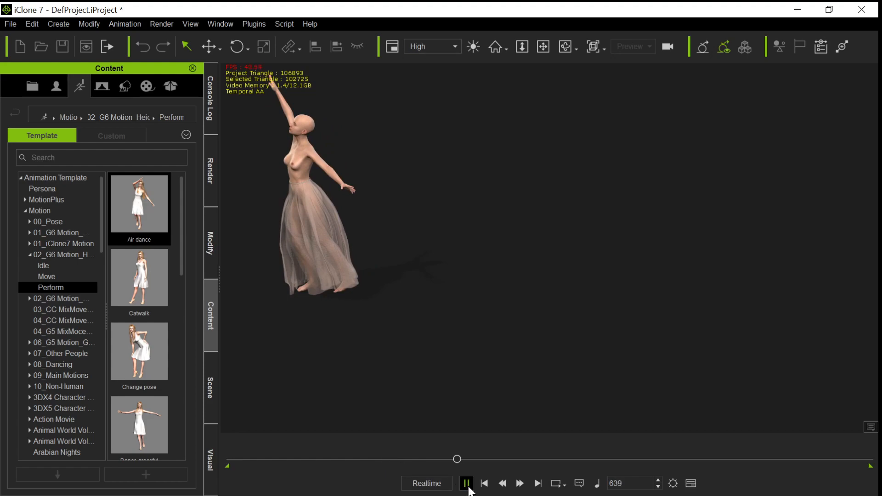